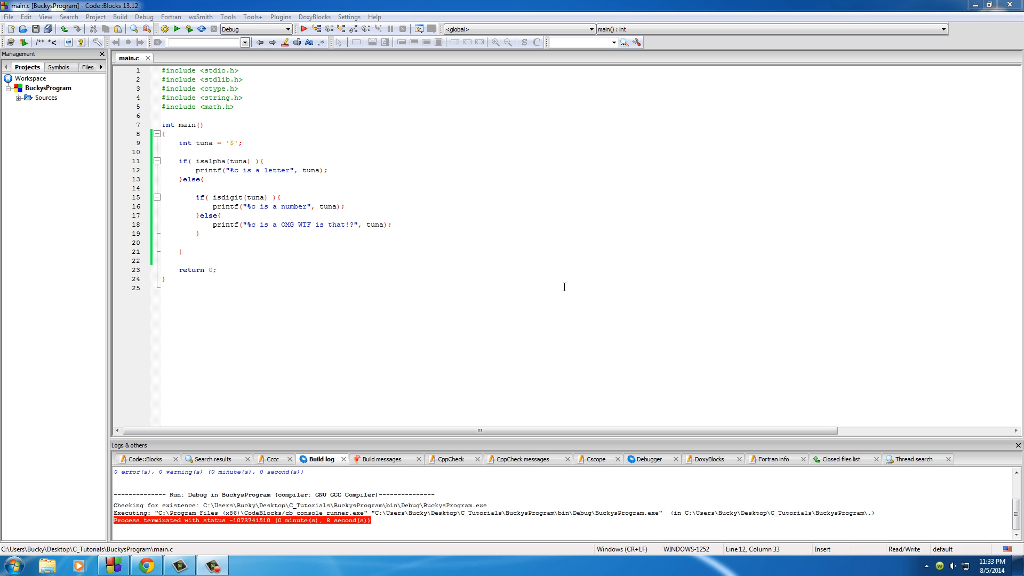
Step: Delete the letter-message printf line, leaving blank lines in the isalpha block
{"action": "left_click", "coordinate": [297, 170]}
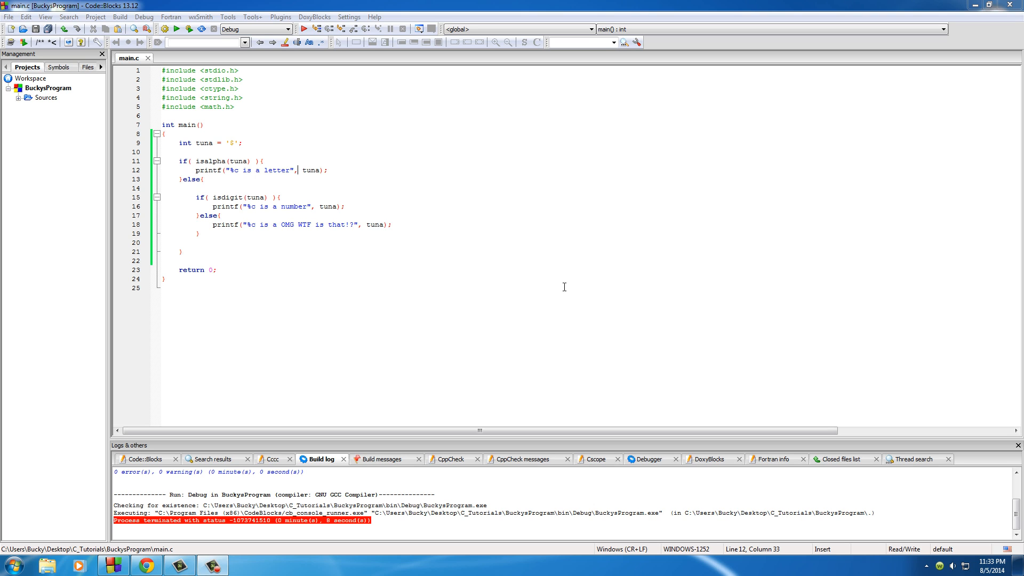
{"action": "mouse_move", "coordinate": [250, 169]}
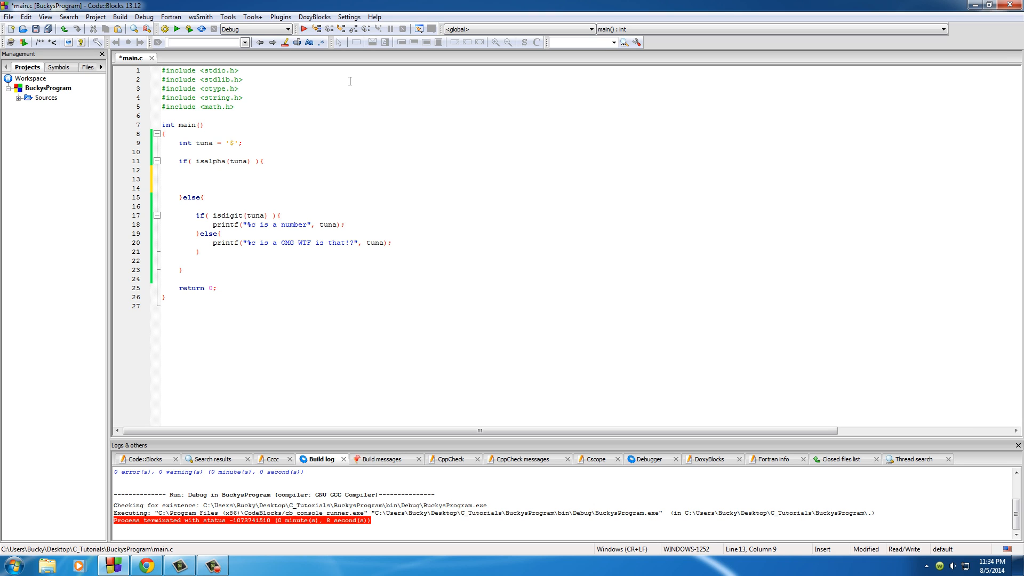
{"action": "mouse_move", "coordinate": [197, 224]}
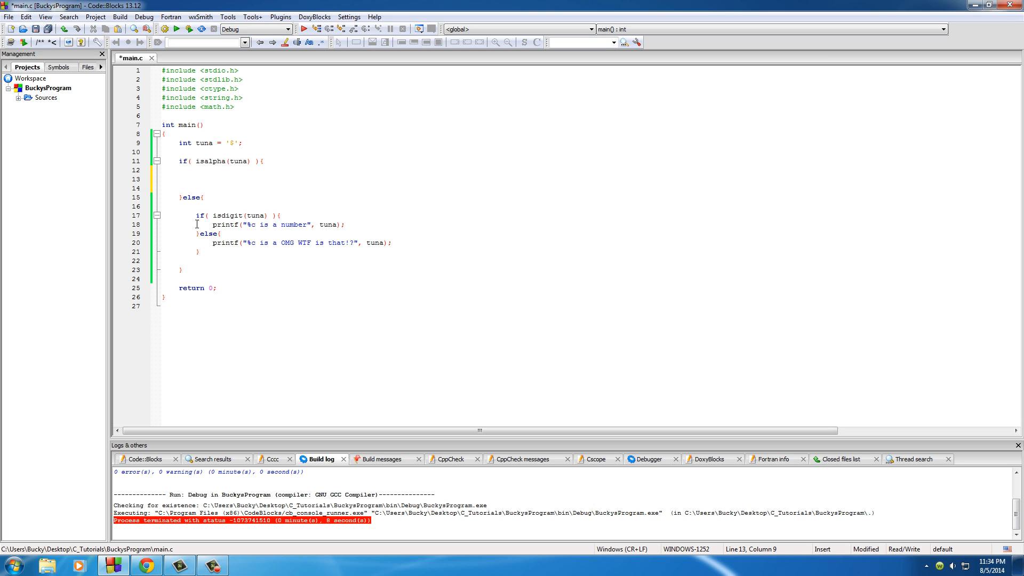
{"action": "left_click", "coordinate": [206, 215]}
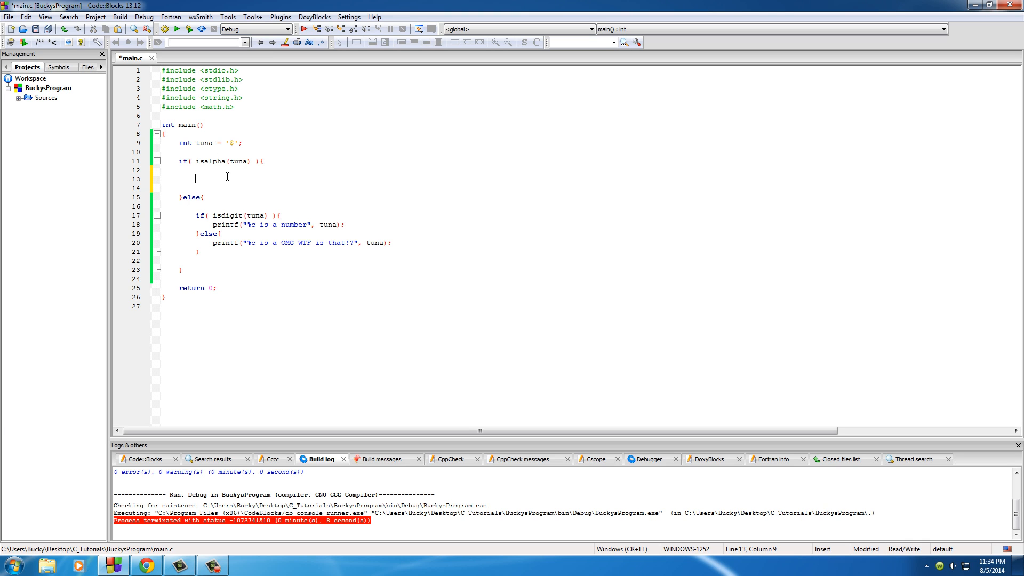
{"action": "mouse_move", "coordinate": [402, 303]}
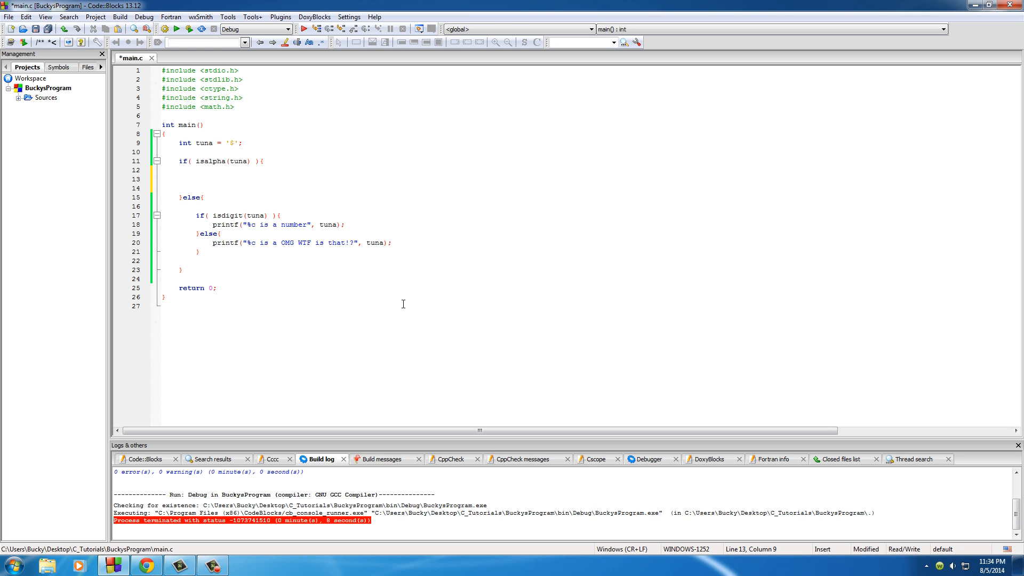
Step: Nest an if(isupper(tuna)) check inside the isalpha branch and change tuna from '$' to 'F'
{"action": "type", "text": "if()"}
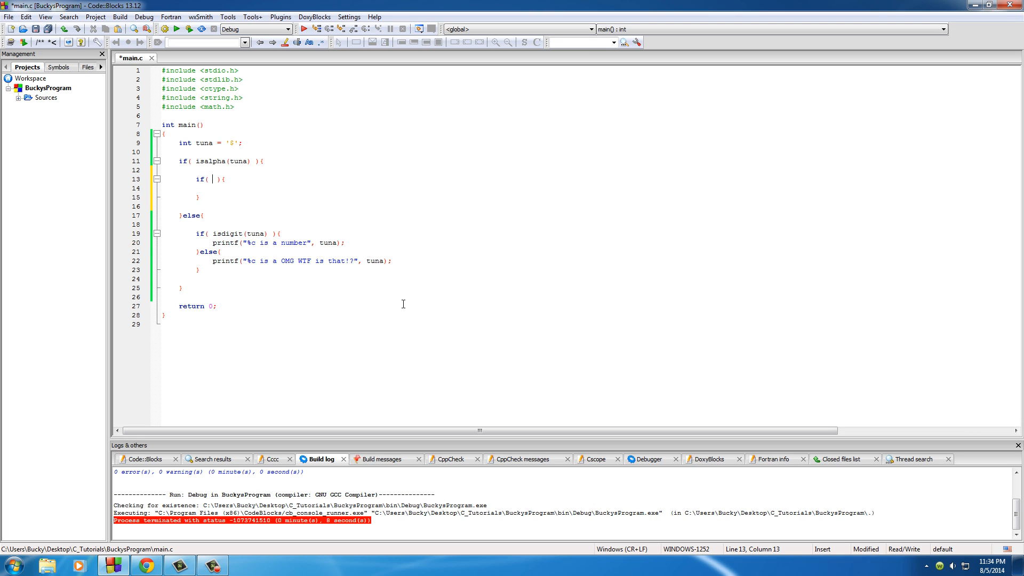
{"action": "type", "text": "isupper("}
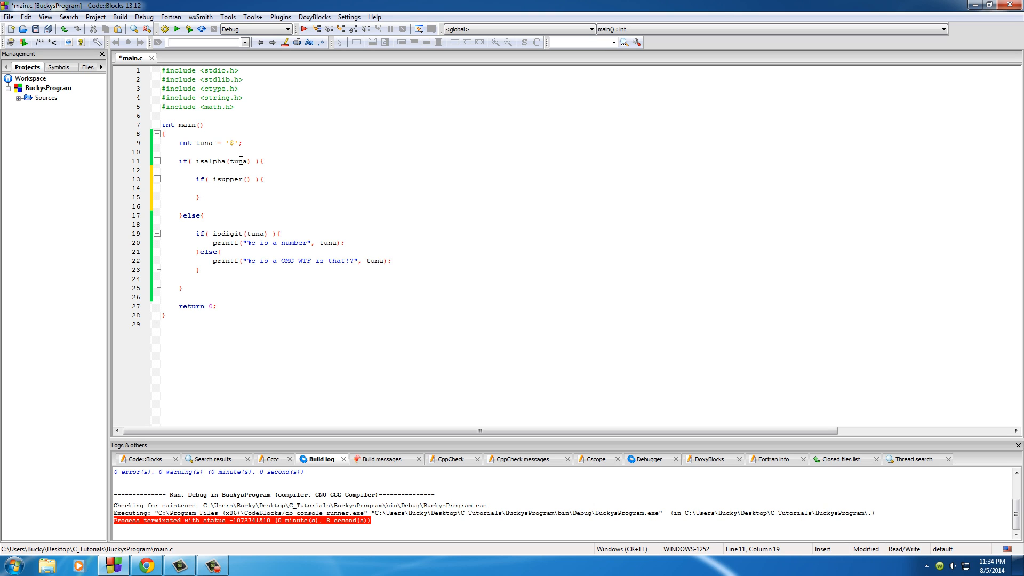
{"action": "left_click", "coordinate": [247, 179]}
{"action": "type", "text": "tuna"}
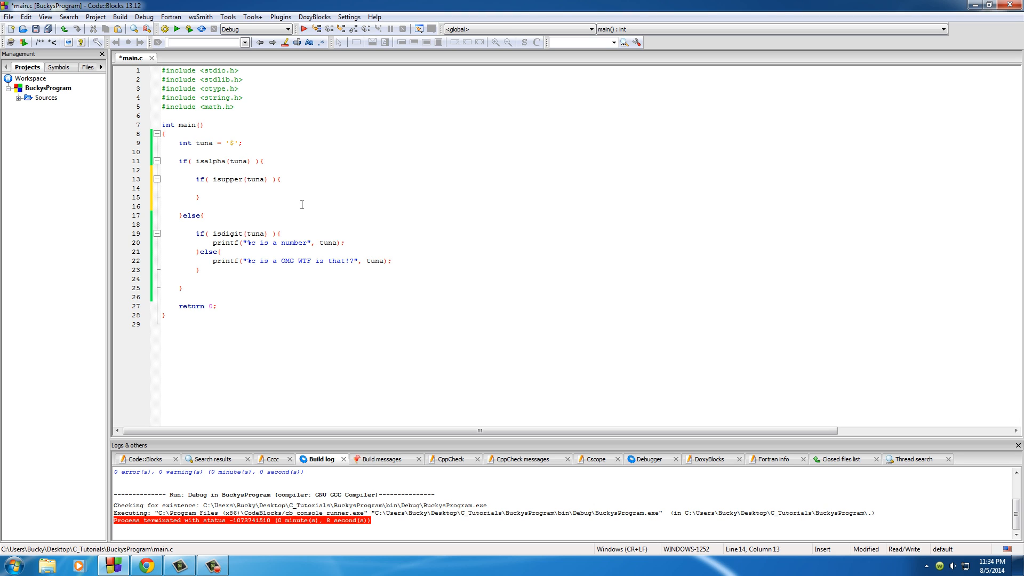
{"action": "mouse_move", "coordinate": [328, 189]}
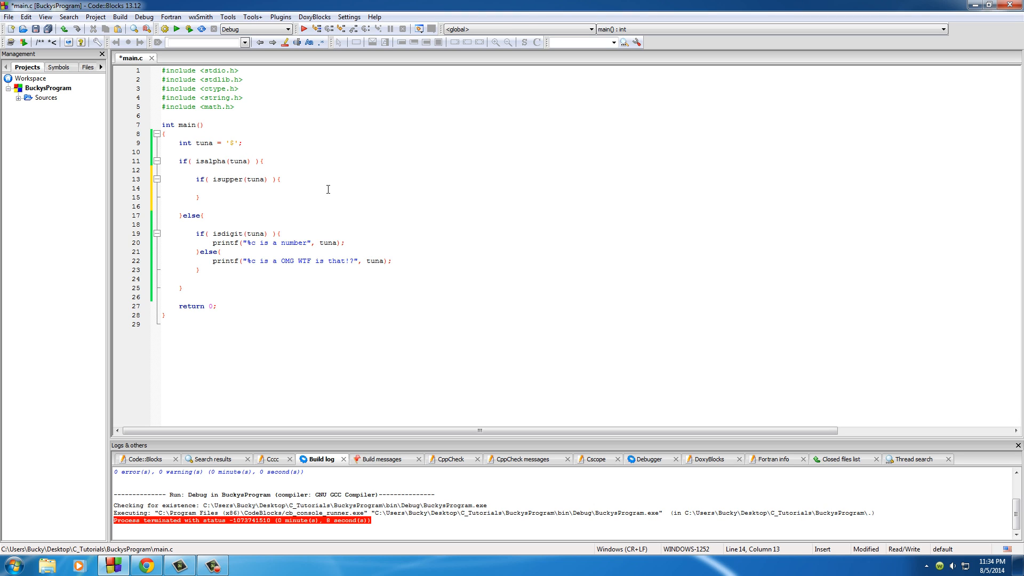
{"action": "left_click", "coordinate": [231, 143]}
{"action": "type", "text": "F"}
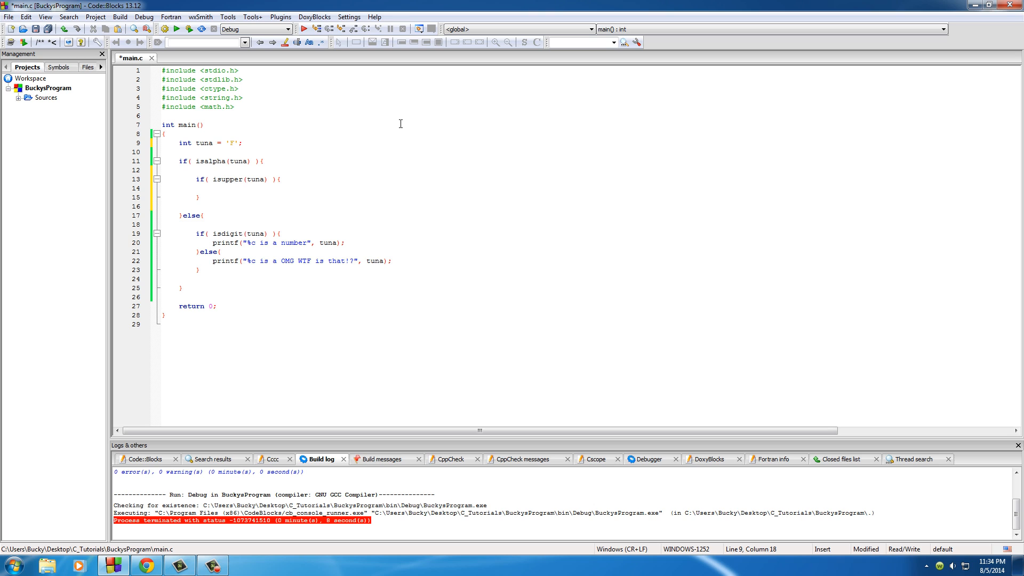
Step: Print 'is an upper case letter' inside the isupper branch, followed by an empty else
{"action": "left_click", "coordinate": [214, 242]}
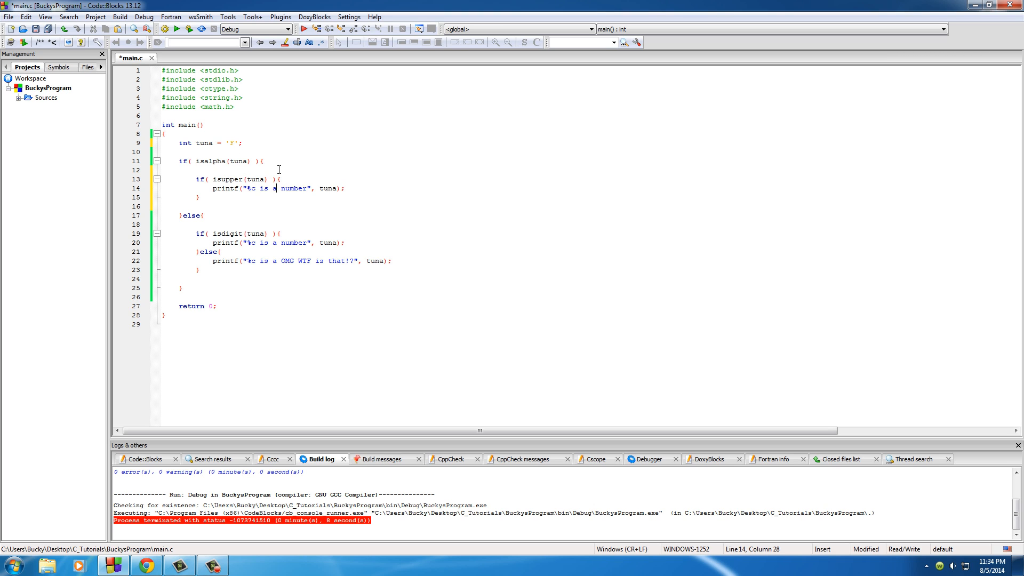
{"action": "type", "text": "n Upp"}
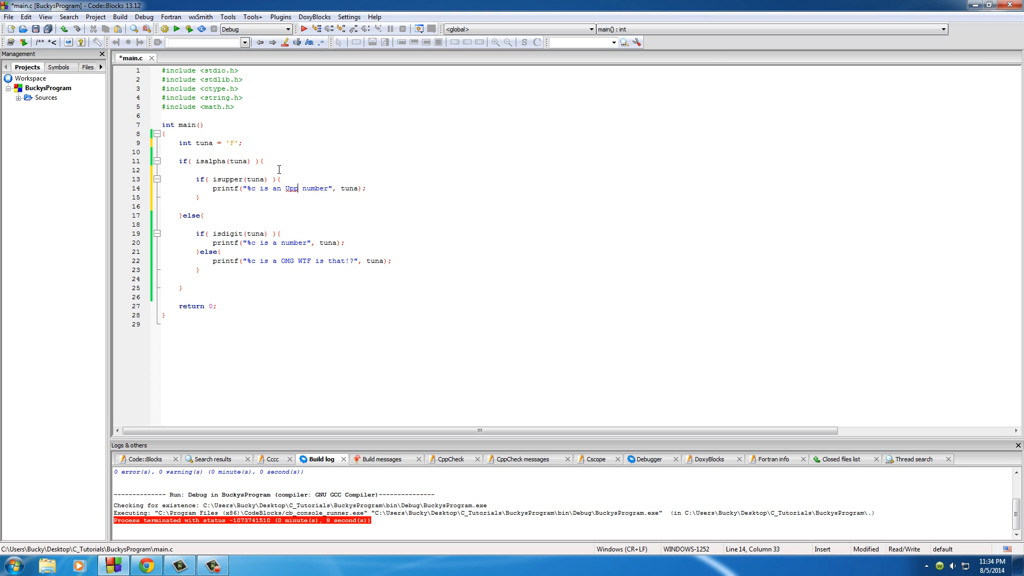
{"action": "left_click", "coordinate": [285, 188]}
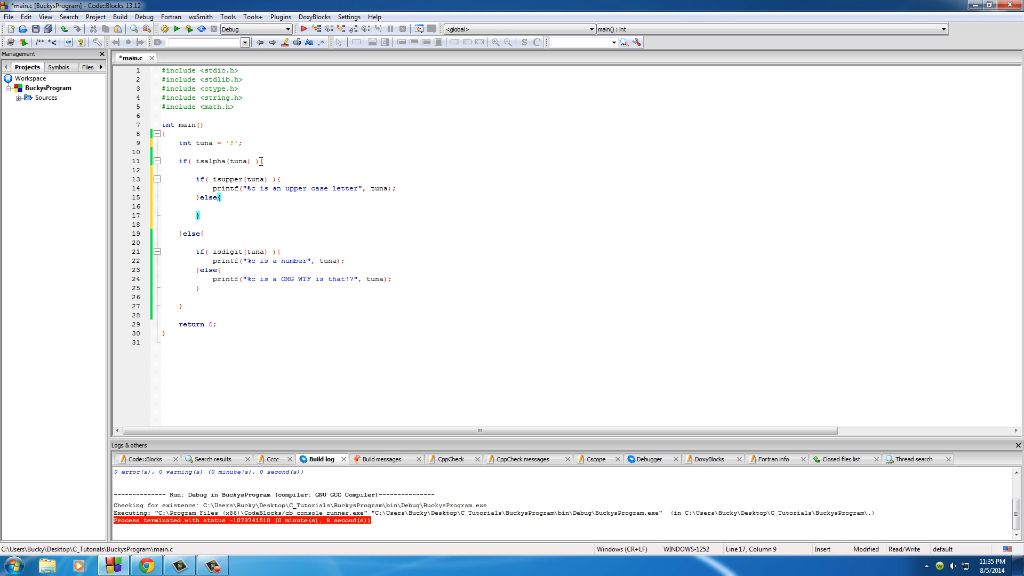
Step: Add printf("%c is a lower case letter", tuna); to the inner else block
{"action": "double_click", "coordinate": [210, 160]}
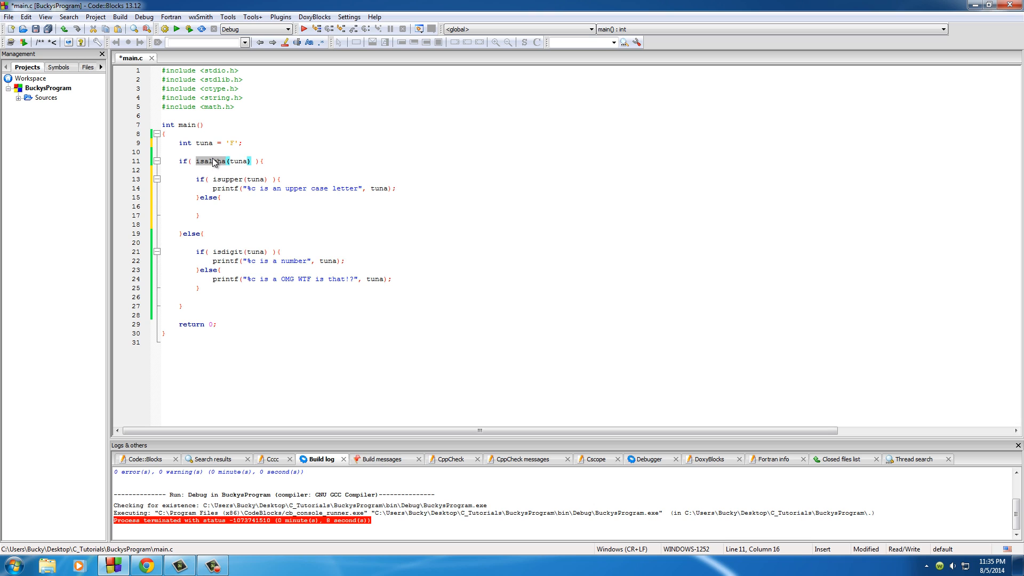
{"action": "left_click", "coordinate": [212, 189]}
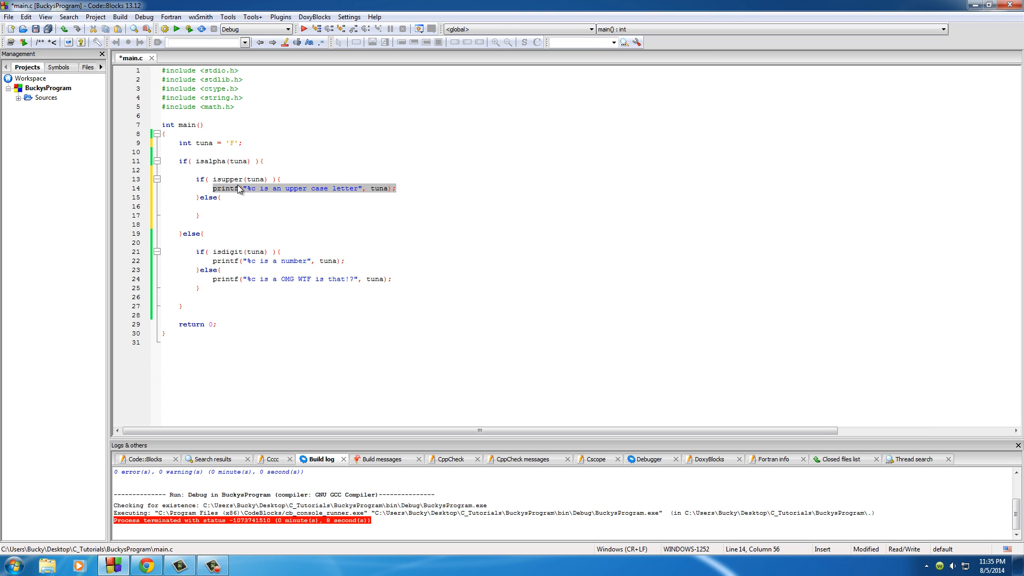
{"action": "left_click", "coordinate": [214, 206]}
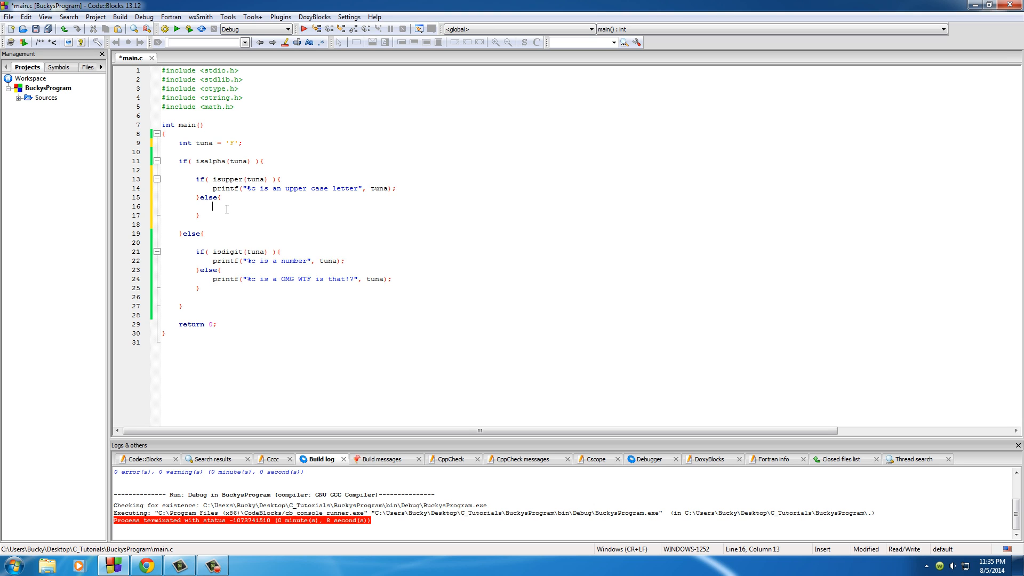
{"action": "type", "text": "printf(\"%c is an upper case letter\", tuna);"}
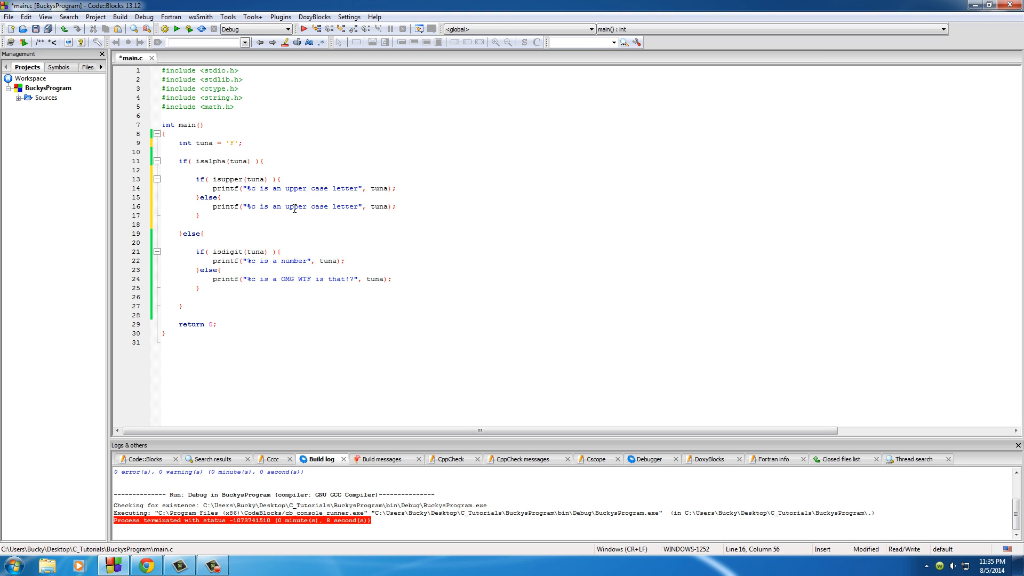
{"action": "type", "text": "lower"}
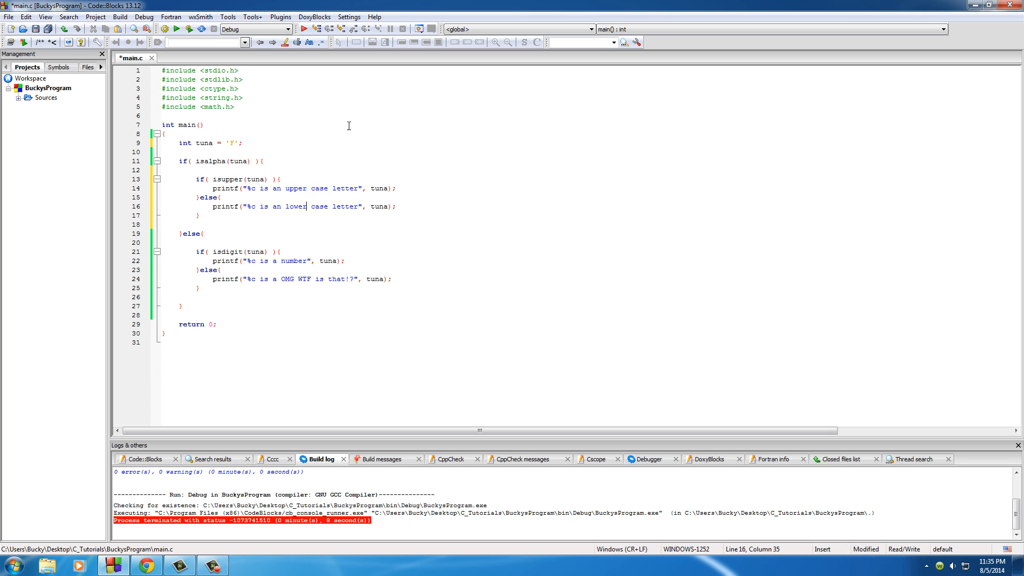
{"action": "left_click", "coordinate": [221, 197]}
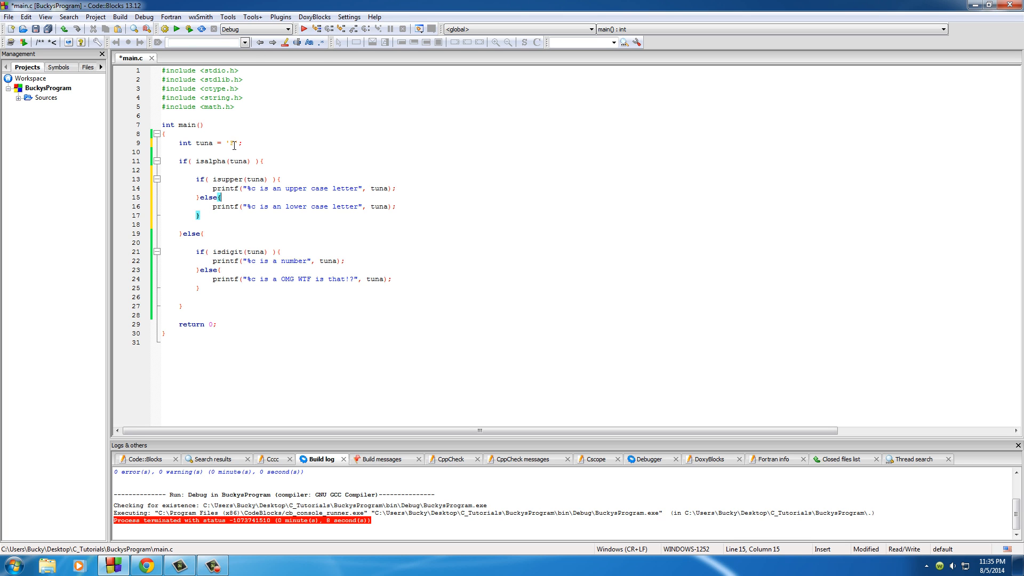
{"action": "left_click", "coordinate": [189, 29]}
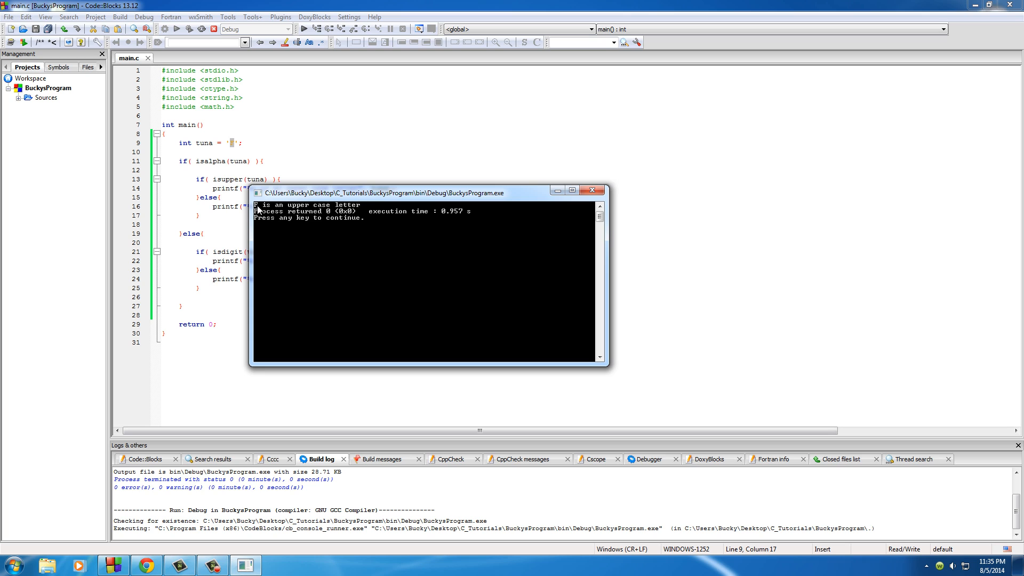
{"action": "mouse_move", "coordinate": [532, 194]}
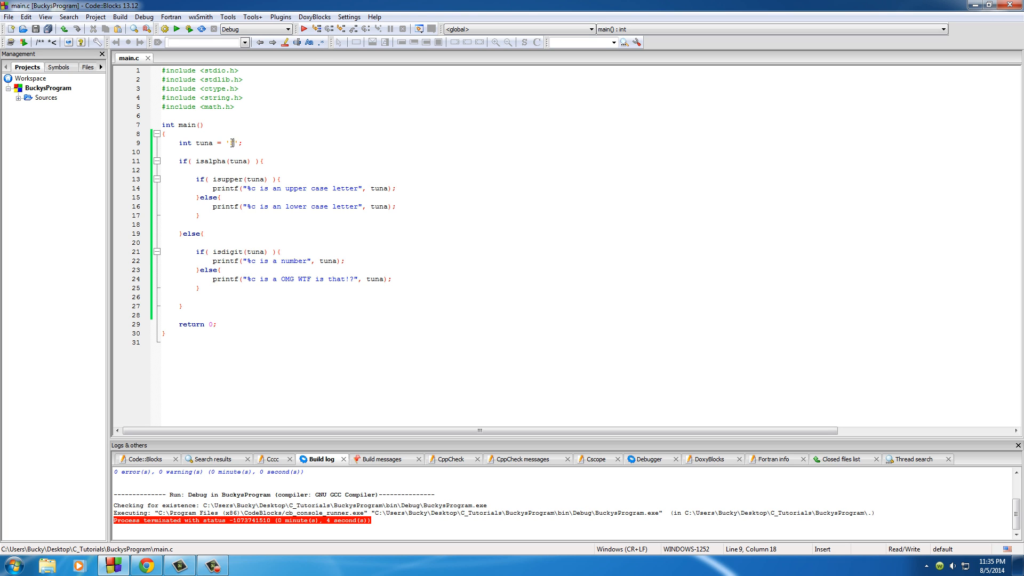
Step: Run the program to get 'F is an upper case letter', then change tuna to 'g'
{"action": "type", "text": "q"}
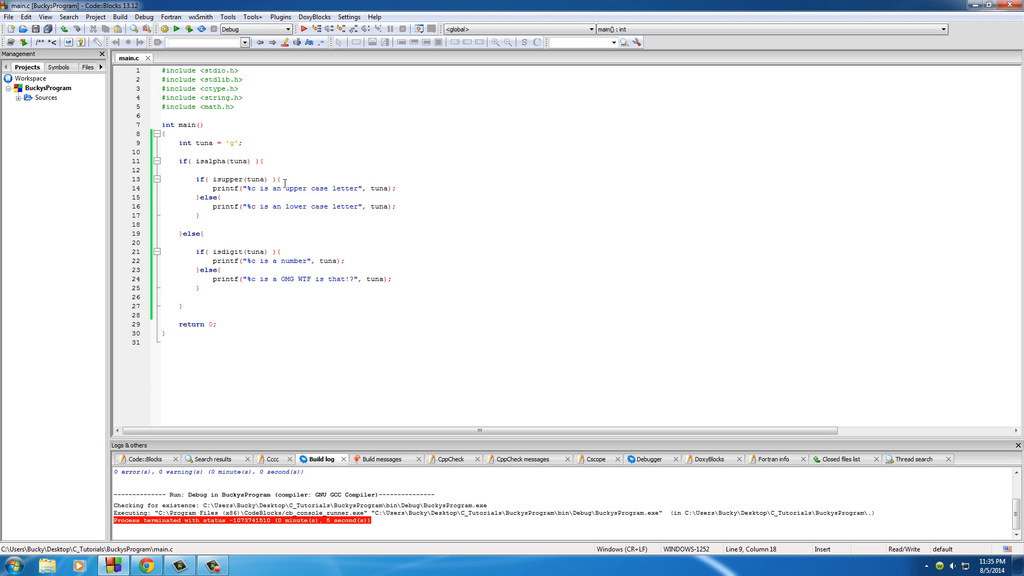
{"action": "left_click", "coordinate": [262, 161]}
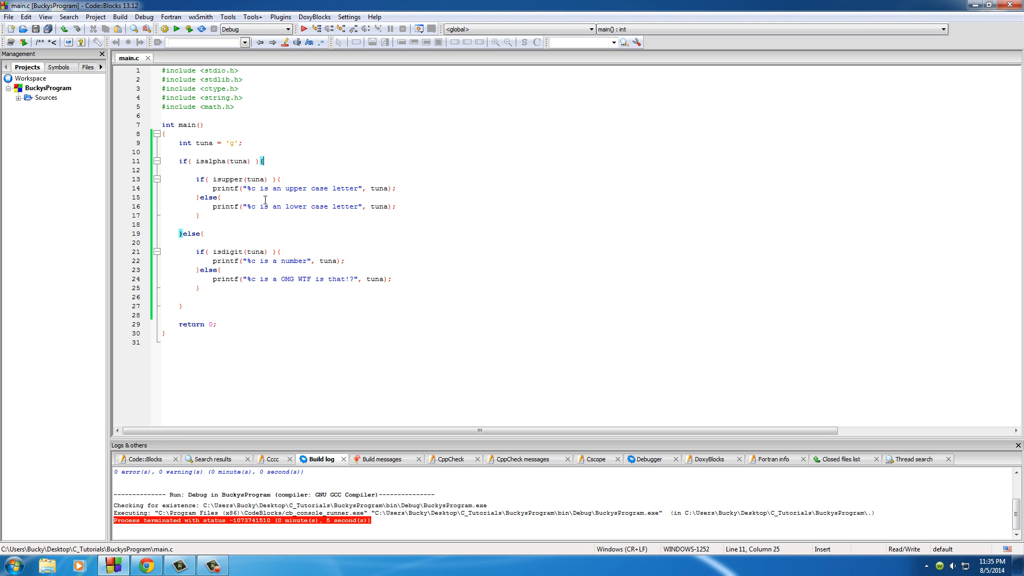
{"action": "left_click", "coordinate": [203, 233]}
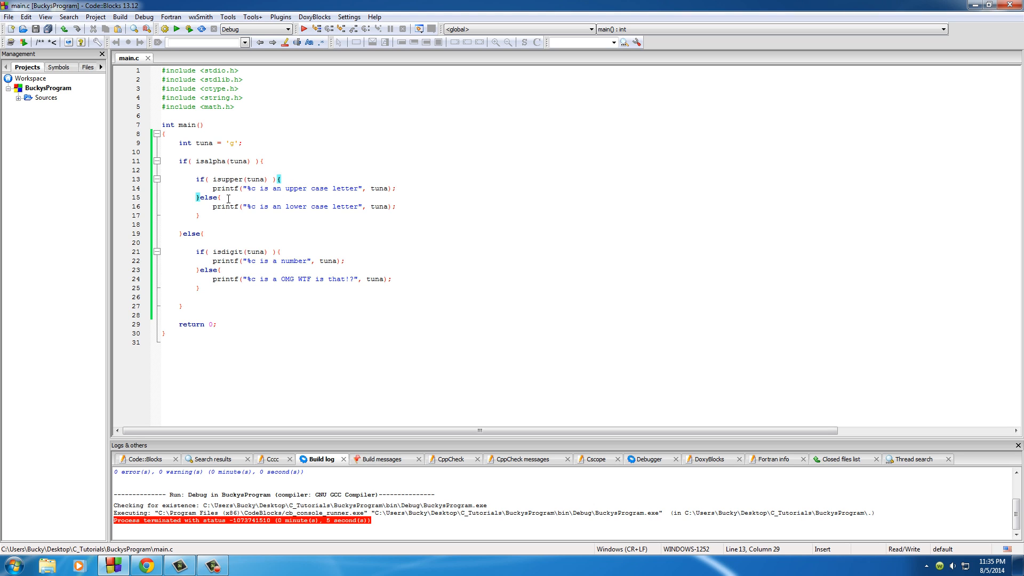
{"action": "left_click", "coordinate": [212, 206]}
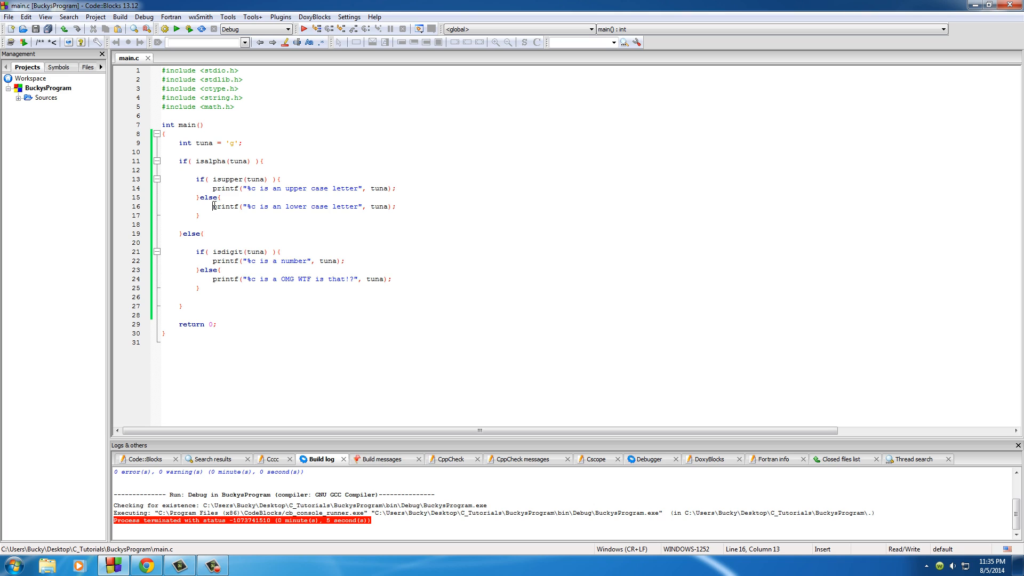
{"action": "mouse_move", "coordinate": [293, 222]}
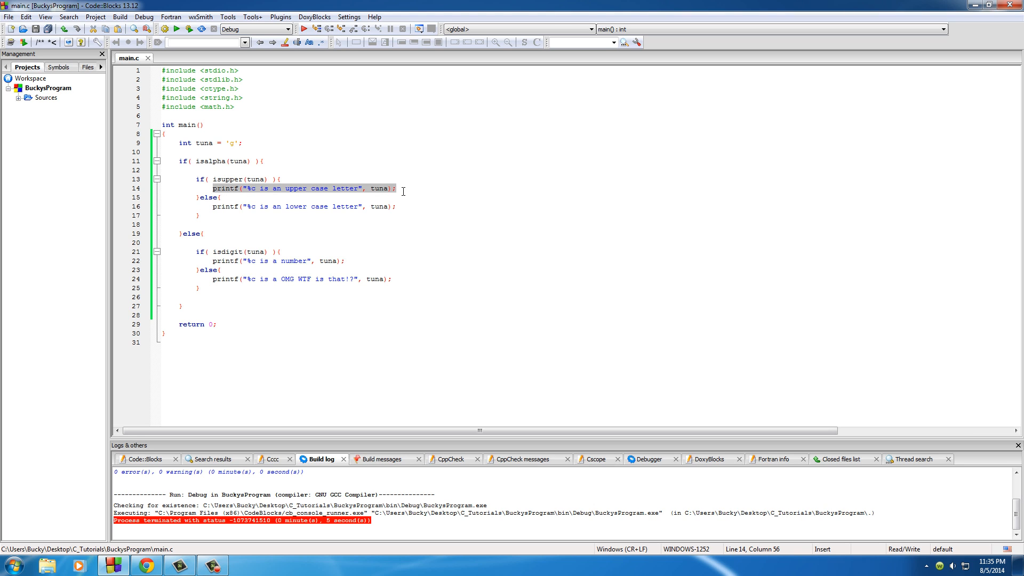
{"action": "mouse_move", "coordinate": [337, 238]}
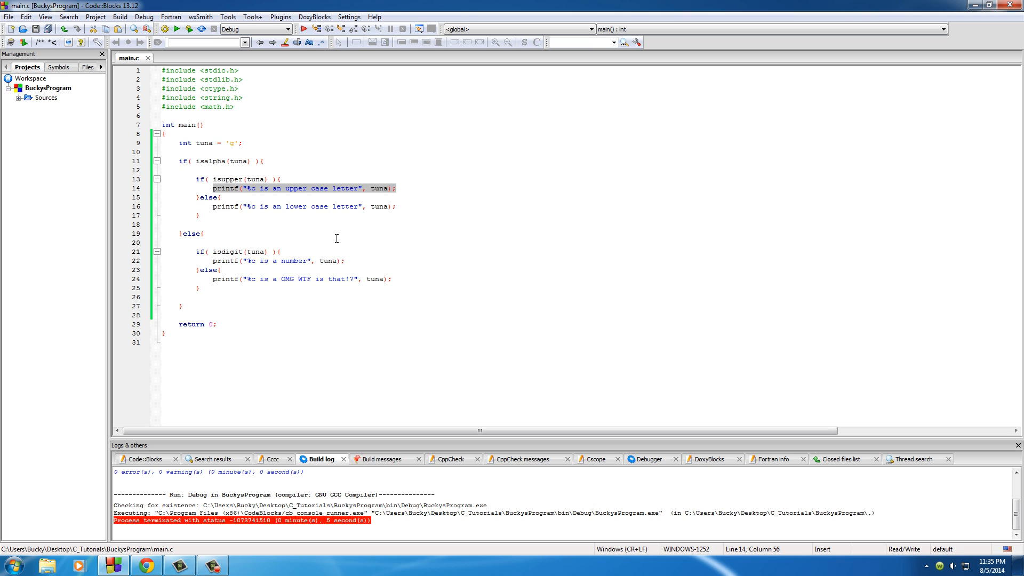
{"action": "mouse_move", "coordinate": [340, 250]}
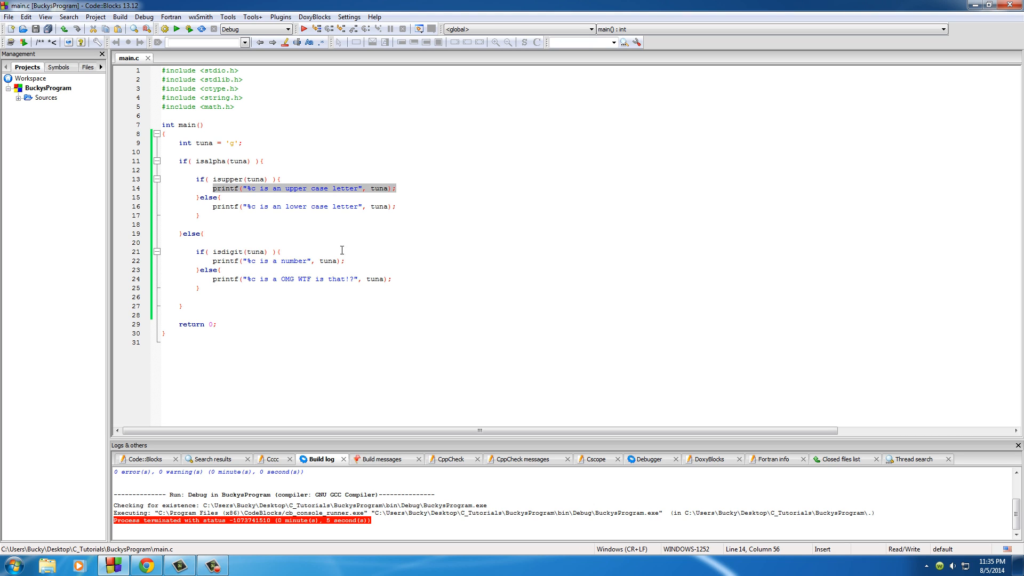
{"action": "mouse_move", "coordinate": [352, 267]}
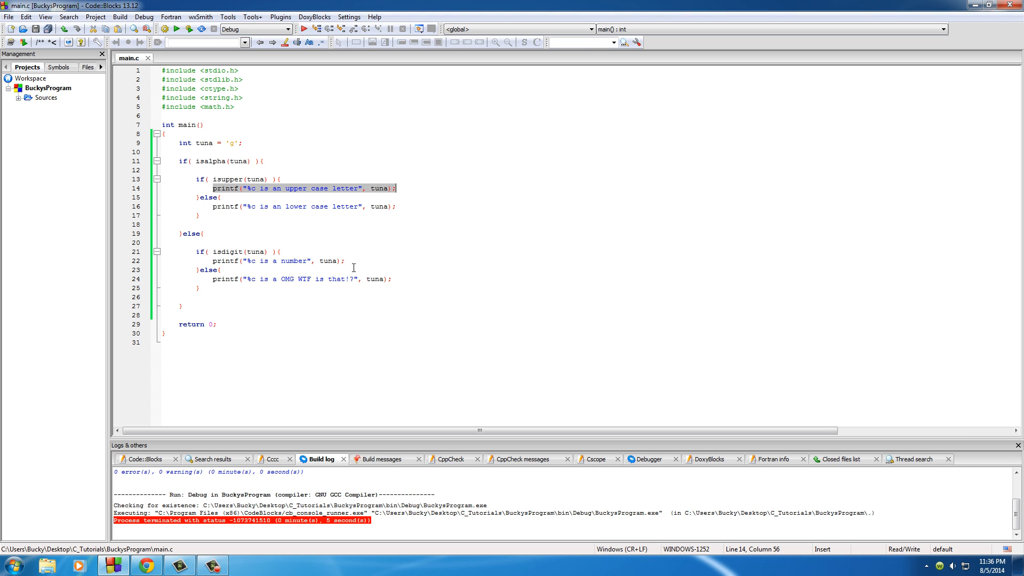
{"action": "left_click", "coordinate": [274, 261]}
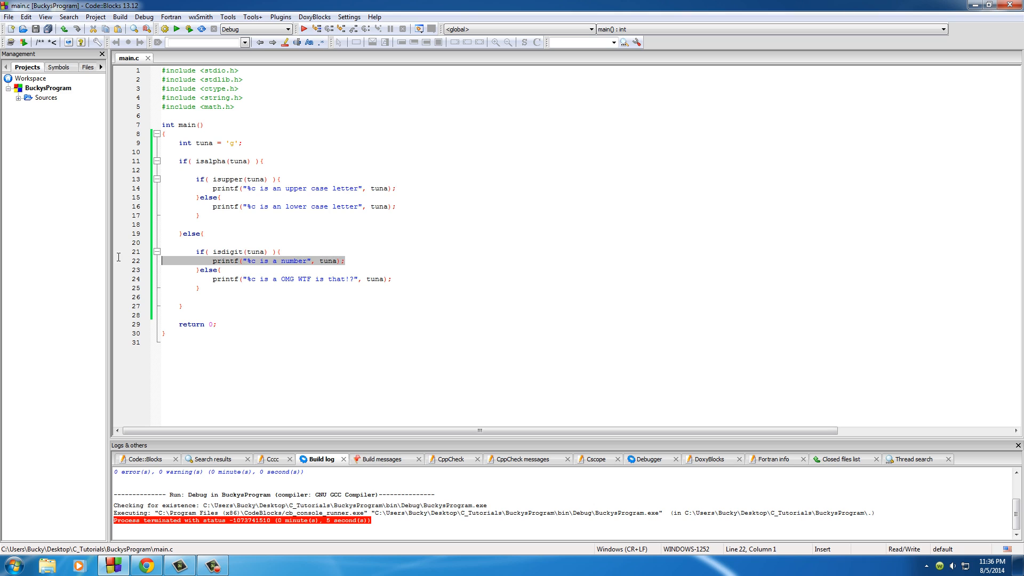
{"action": "mouse_move", "coordinate": [377, 279]}
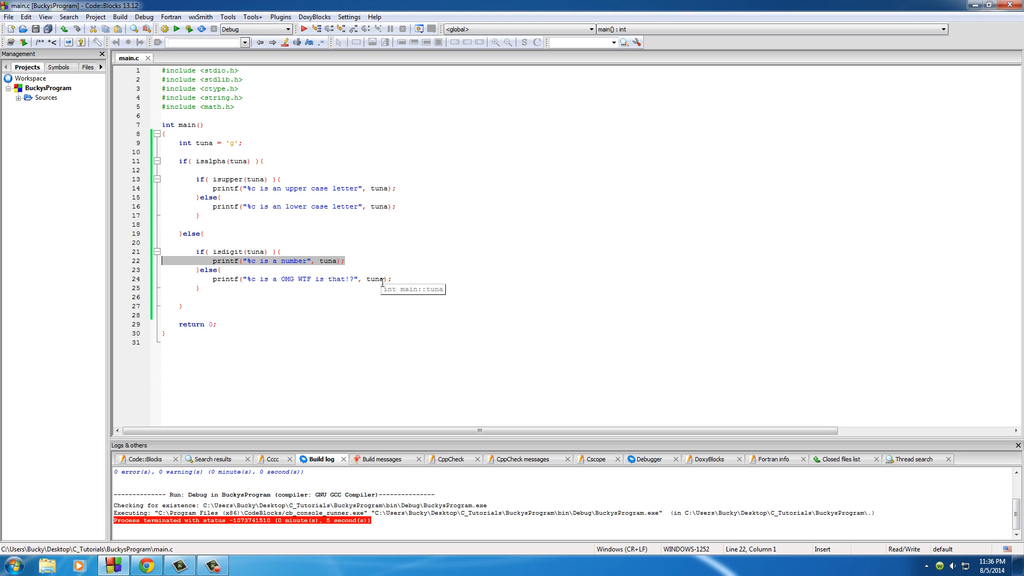
{"action": "mouse_move", "coordinate": [382, 282]}
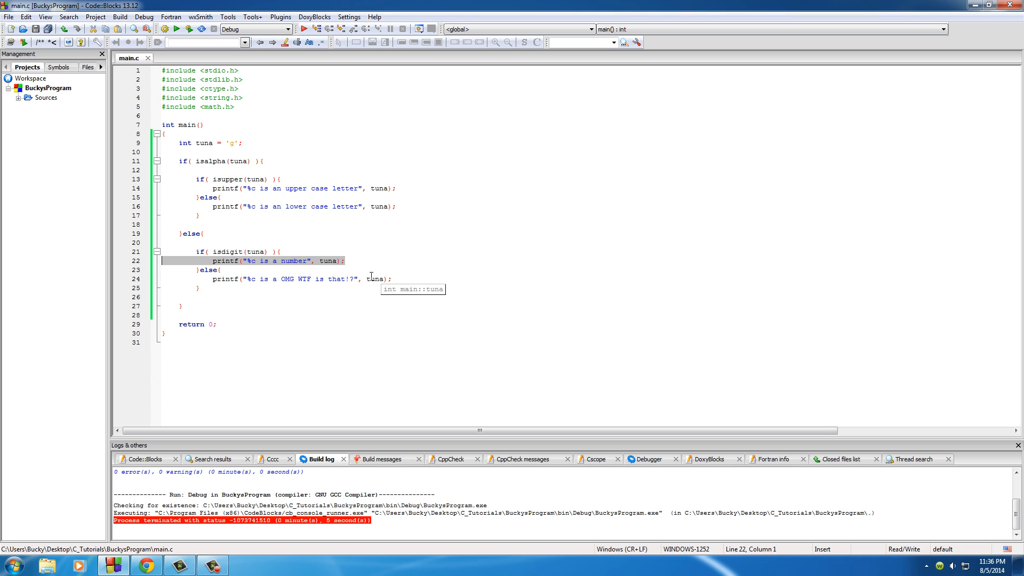